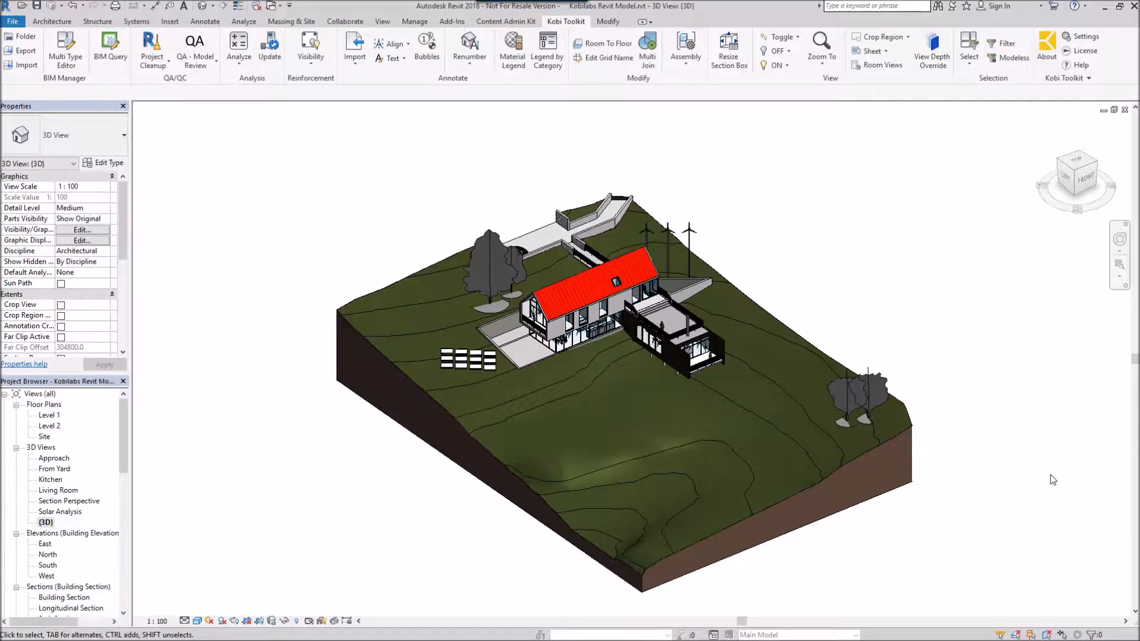
{"action": "mouse_move", "coordinate": [643, 117]}
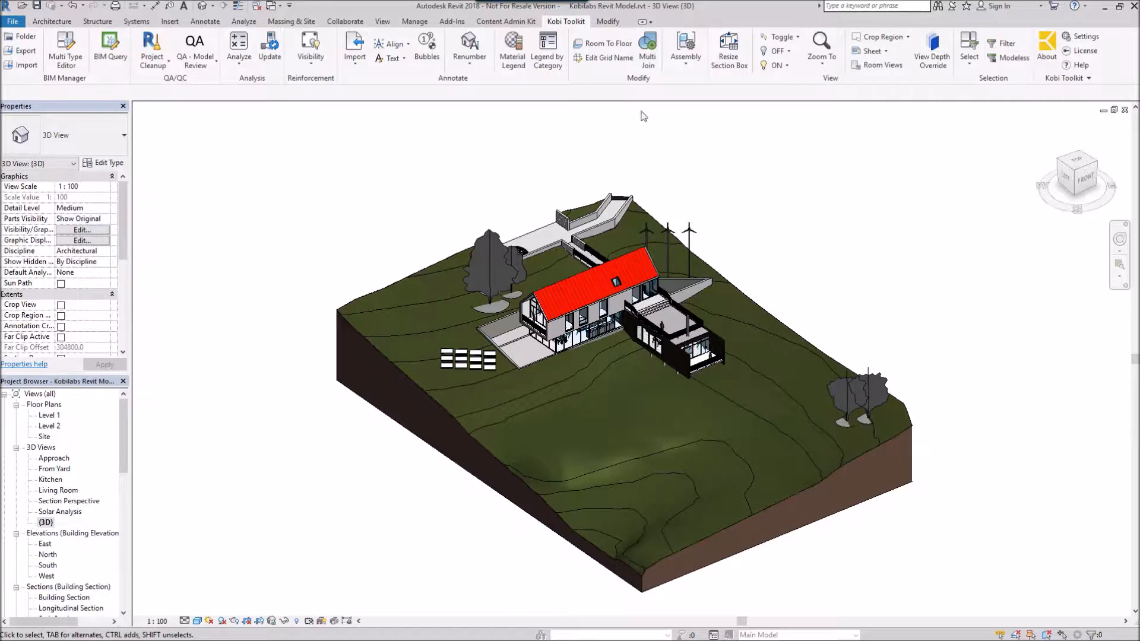
{"action": "mouse_move", "coordinate": [682, 123]}
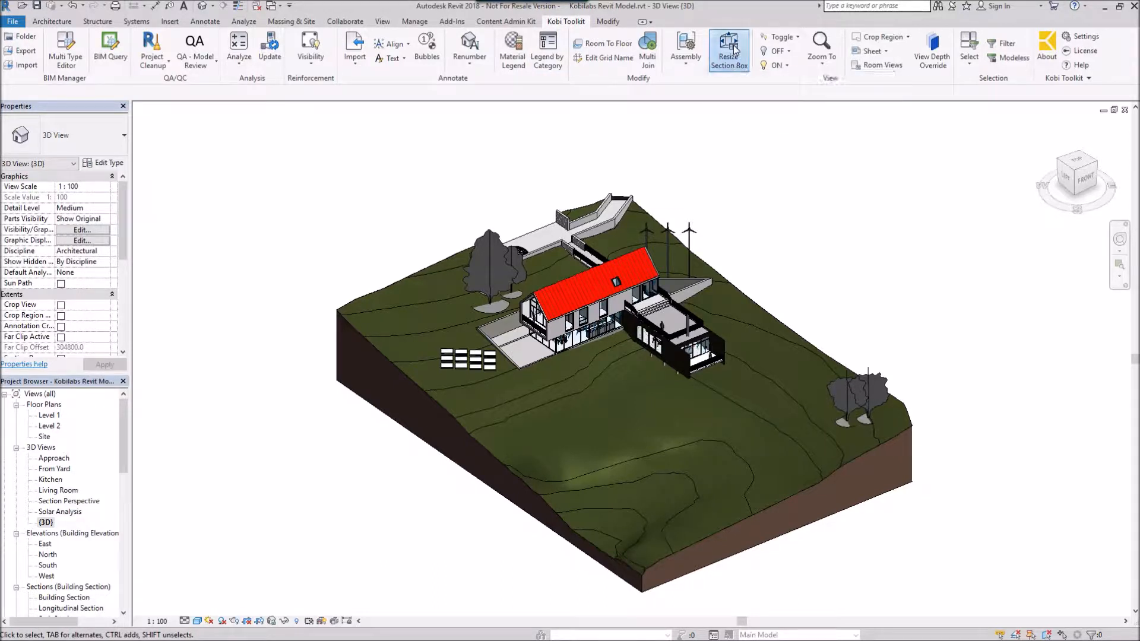
Launch Kobi Toolkit's Resize Section Box and step the Manual tab's Max Width value
{"action": "left_click", "coordinate": [729, 50]}
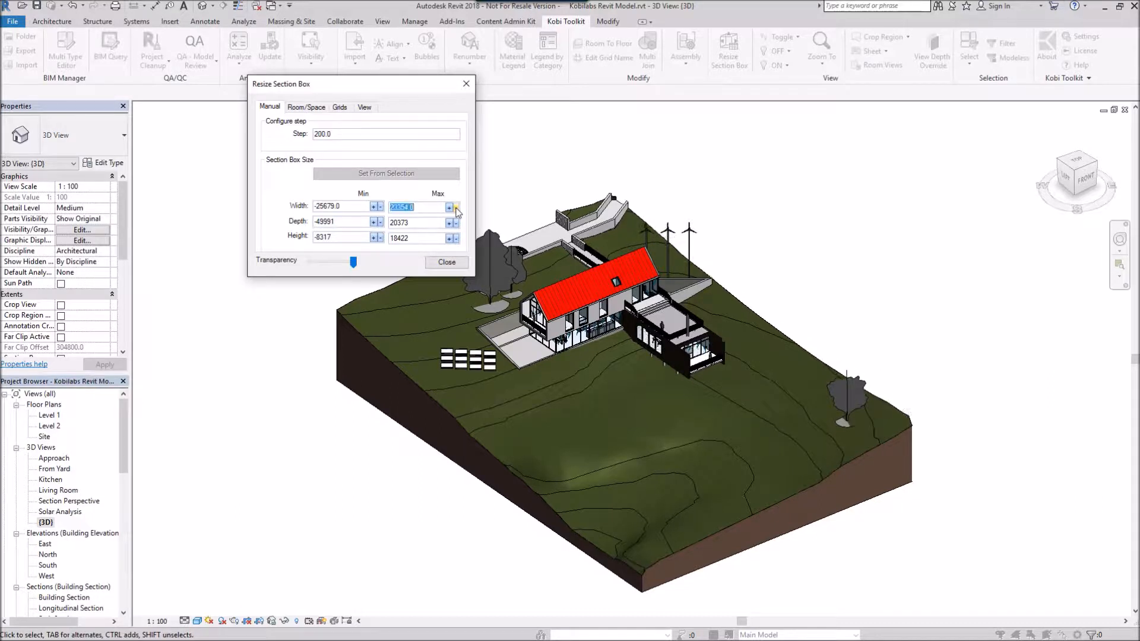
{"action": "left_click", "coordinate": [454, 207]}
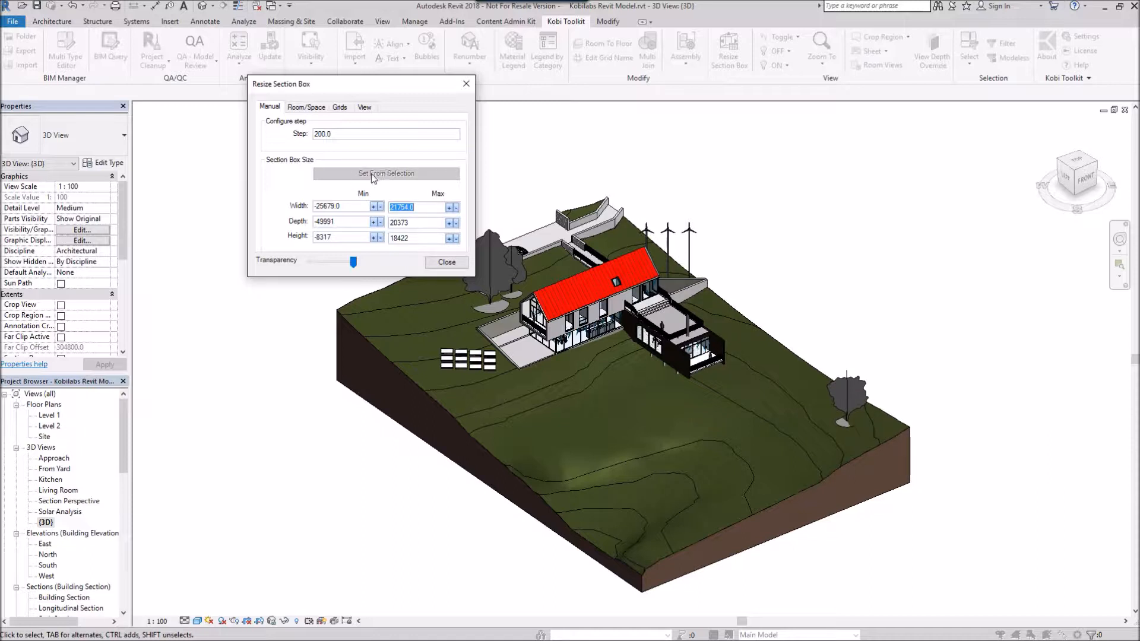
{"action": "mouse_move", "coordinate": [379, 177]}
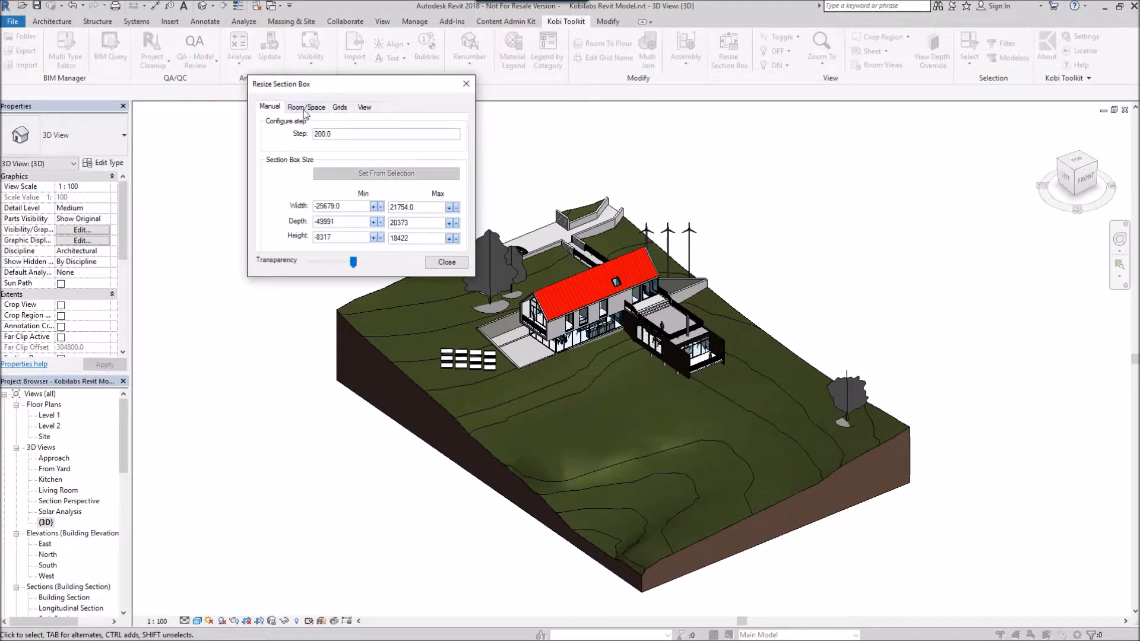
Apply a section box cropped to room 101 Kitchen & Dining from the Room/Space list
{"action": "left_click", "coordinate": [305, 107]}
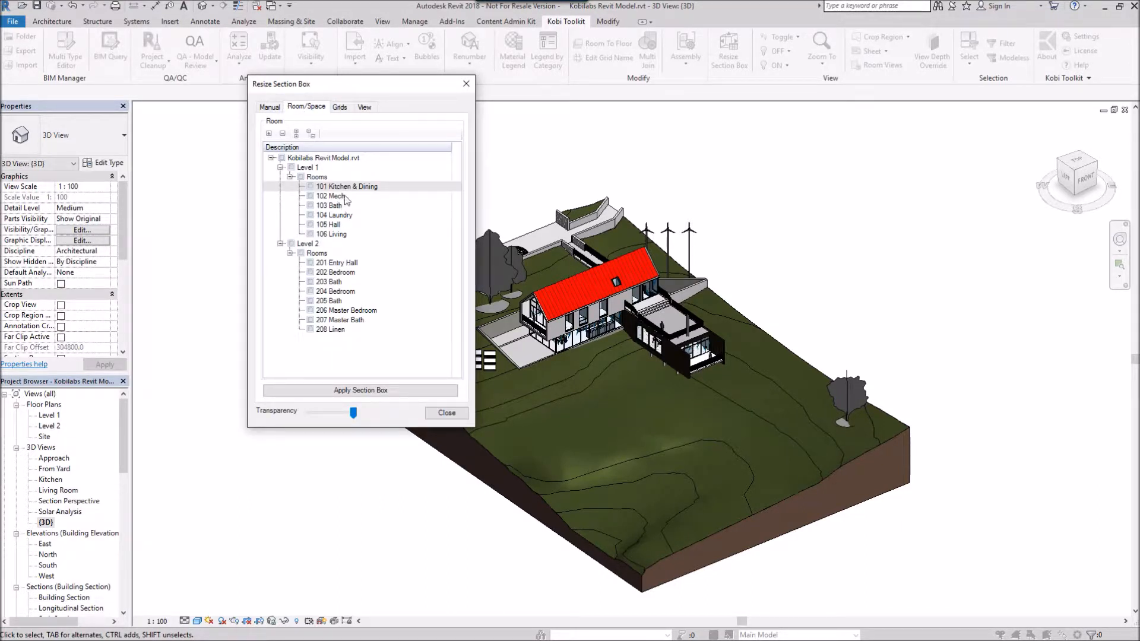
{"action": "left_click", "coordinate": [347, 185]}
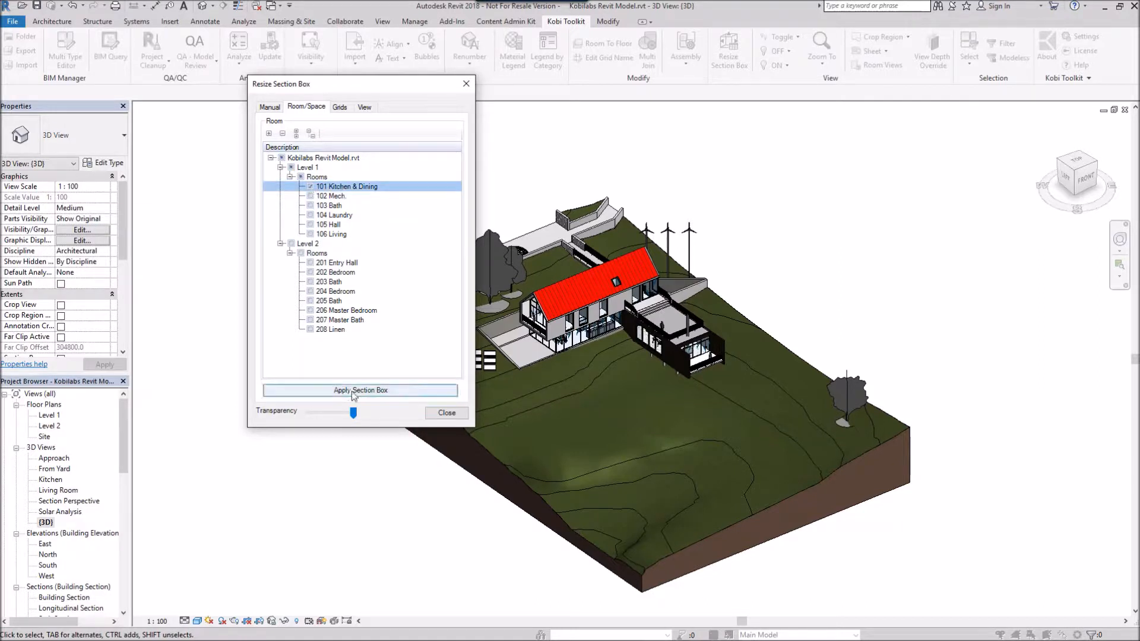
{"action": "left_click", "coordinate": [360, 391]}
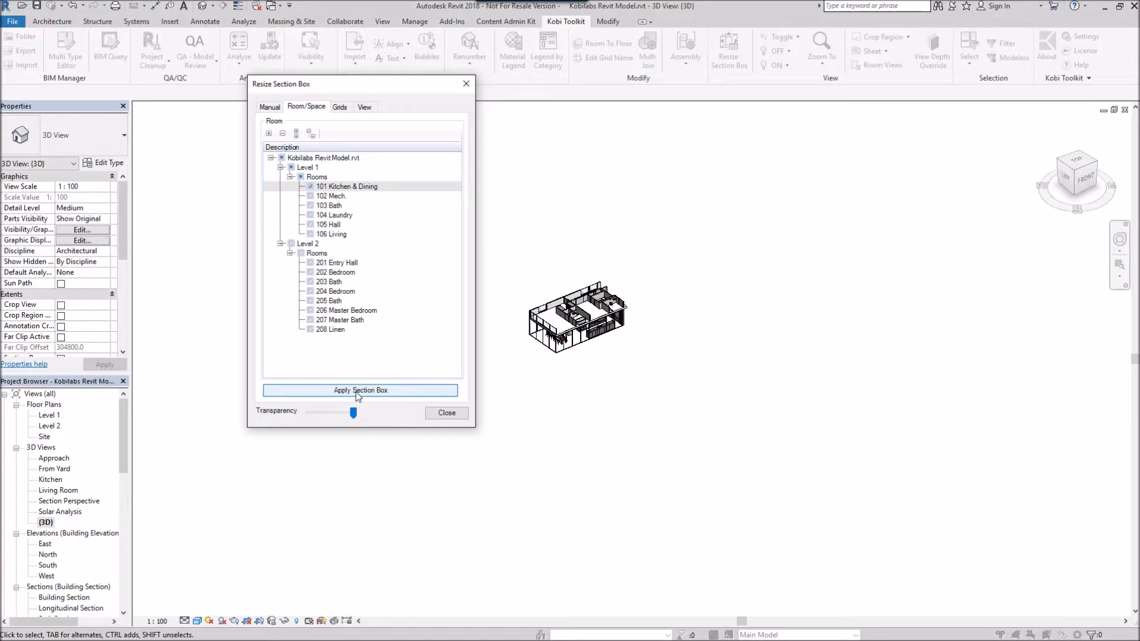
{"action": "left_click", "coordinate": [339, 106]}
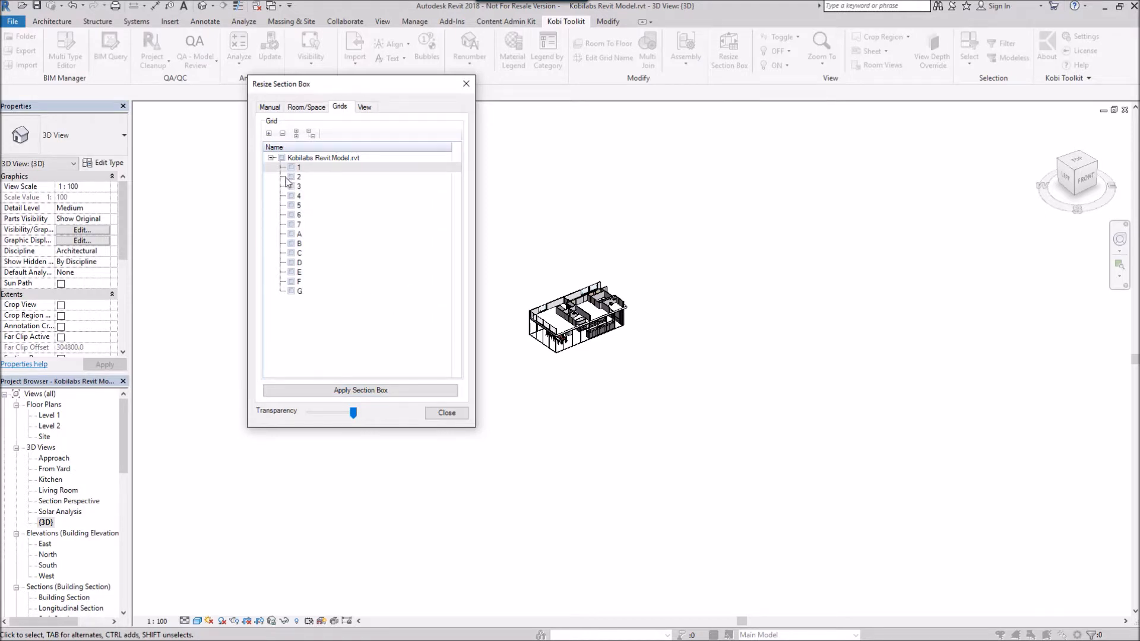
Apply a section box bounded by grids 1, 2, B and C
{"action": "left_click", "coordinate": [298, 176]}
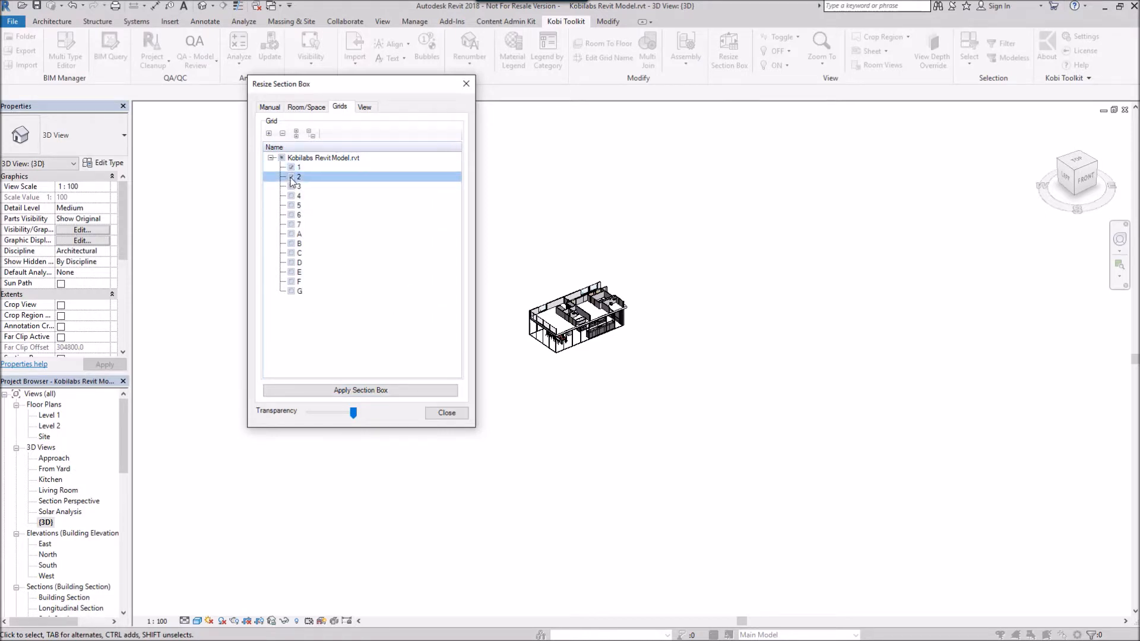
{"action": "left_click", "coordinate": [291, 252]}
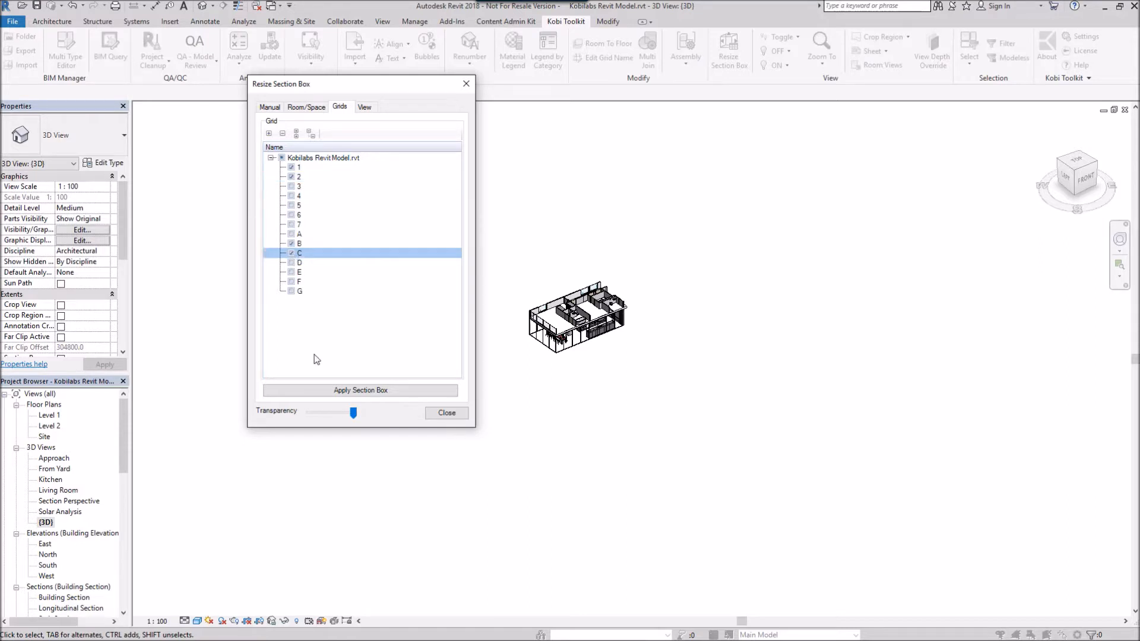
{"action": "left_click", "coordinate": [360, 390]}
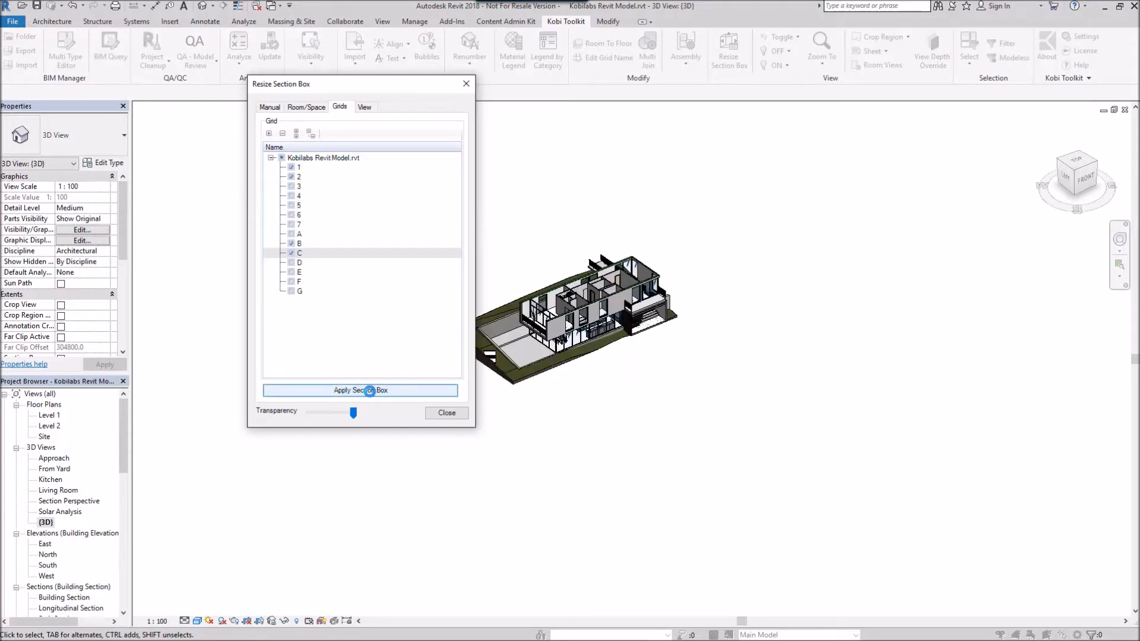
{"action": "left_click", "coordinate": [365, 107]}
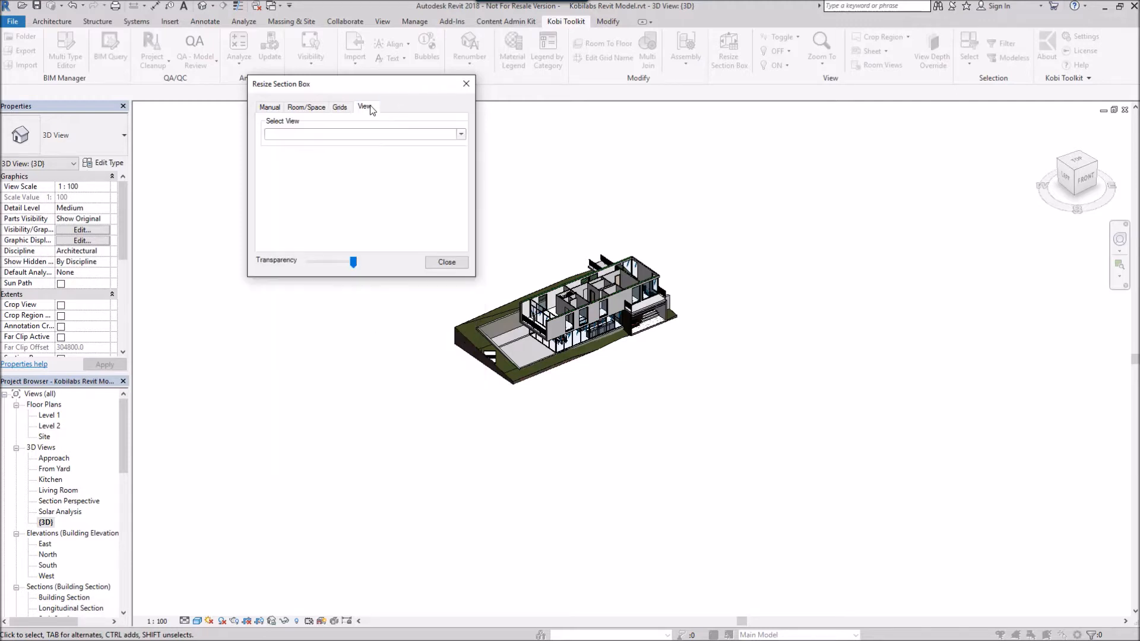
From Select View, fit the box to Level 1, then Level 2, and close the dialog
{"action": "left_click", "coordinate": [460, 134]}
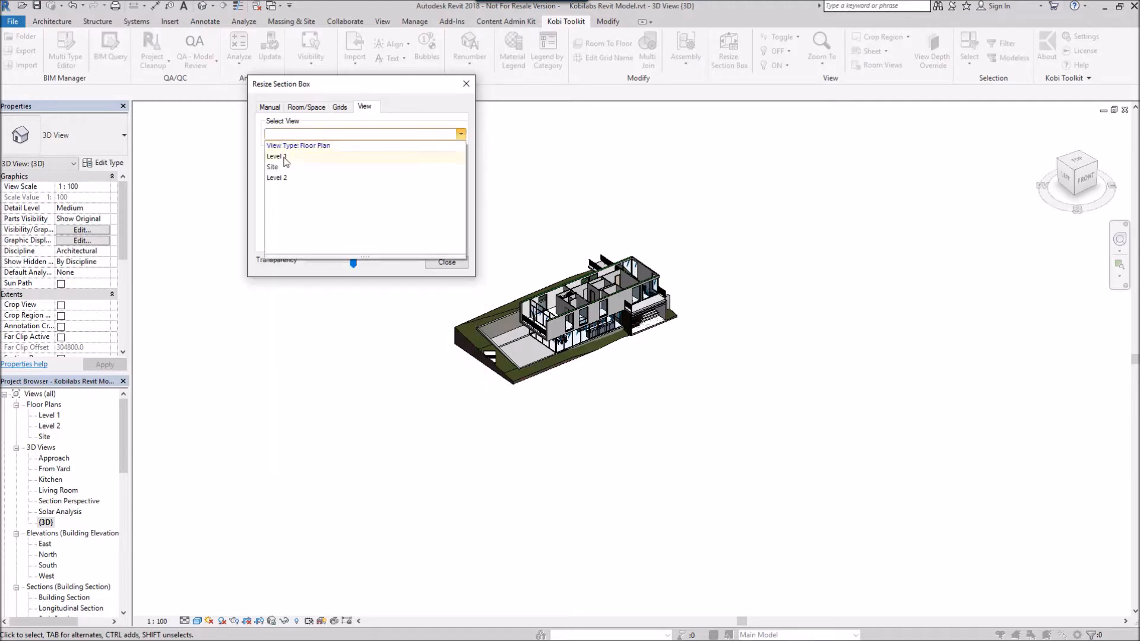
{"action": "left_click", "coordinate": [278, 156]}
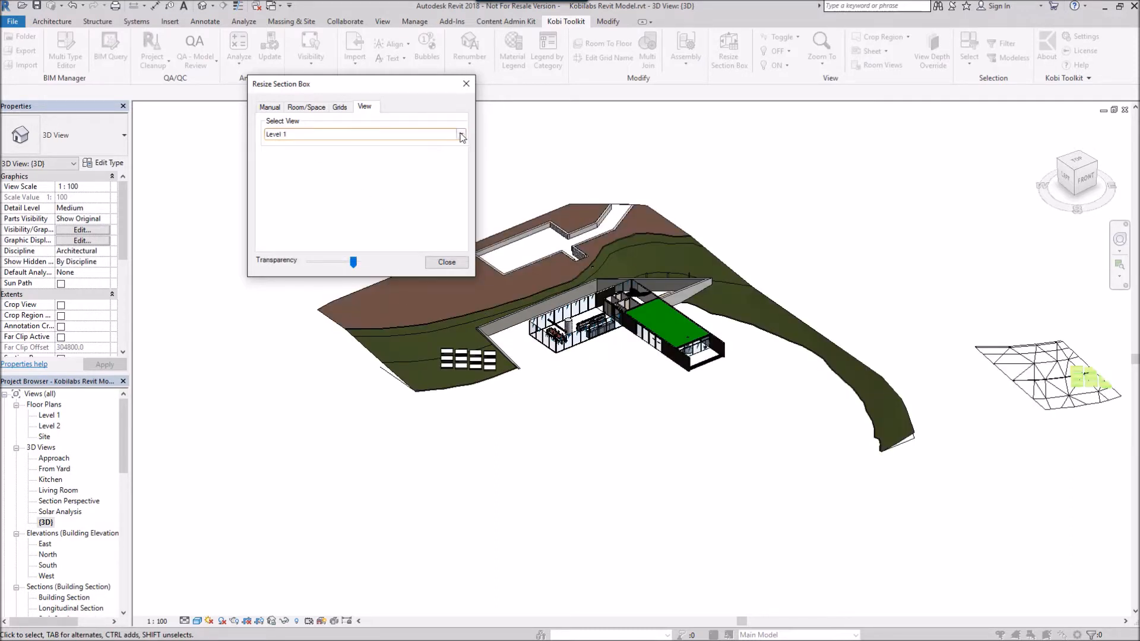
{"action": "left_click", "coordinate": [363, 133]}
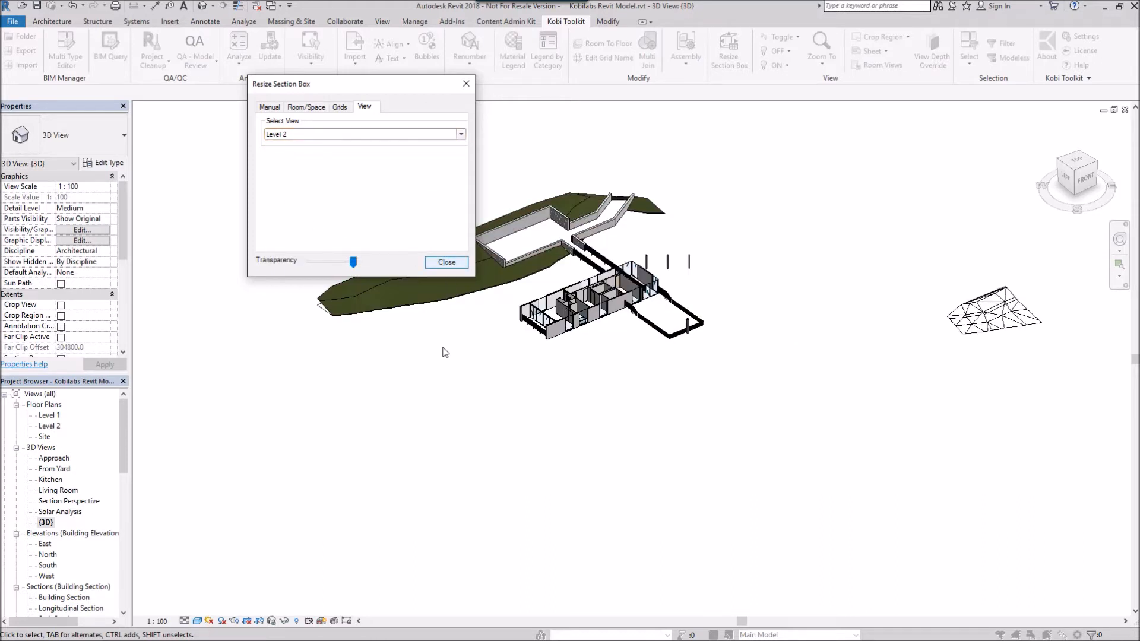
{"action": "left_click", "coordinate": [447, 261]}
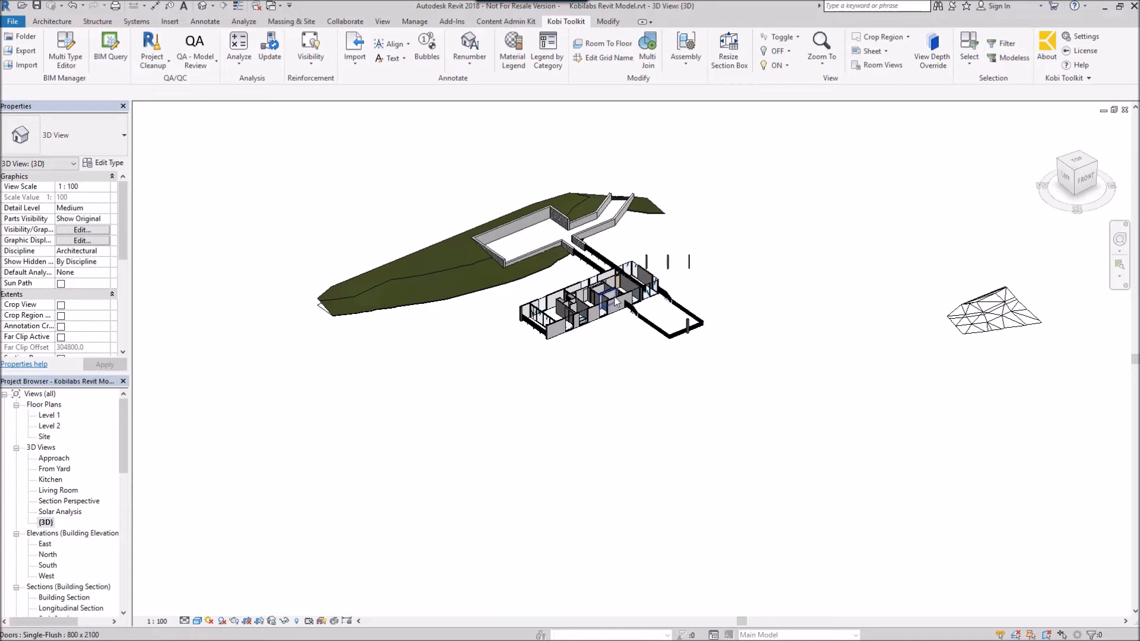